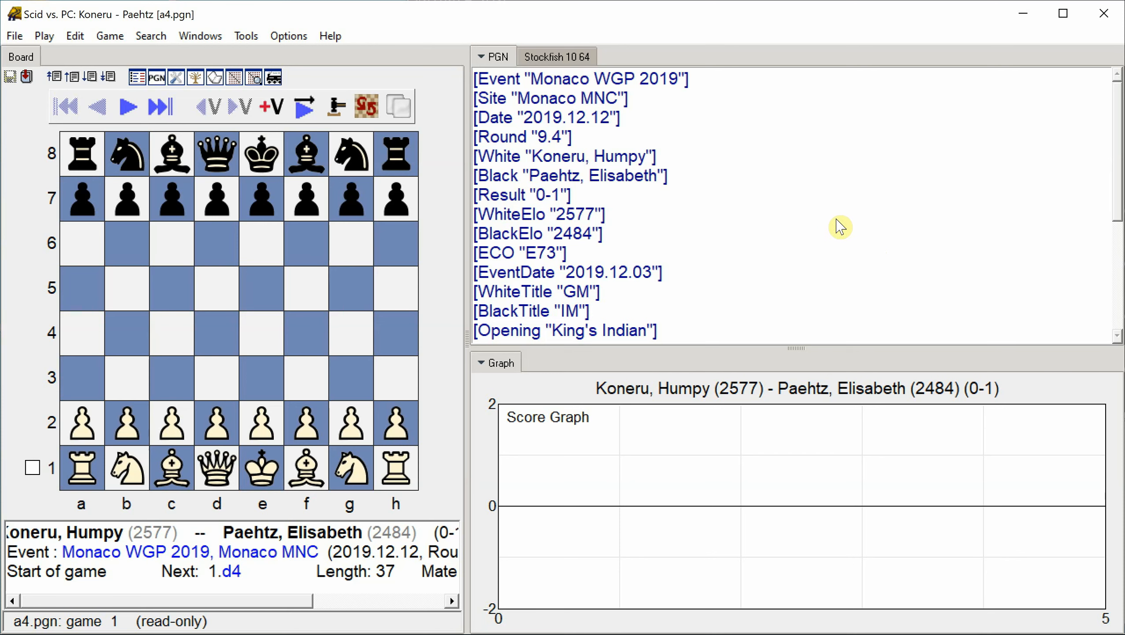
- Start Stockfish annotating all moves, adding variations when the played move is not best
left_click(557, 56)
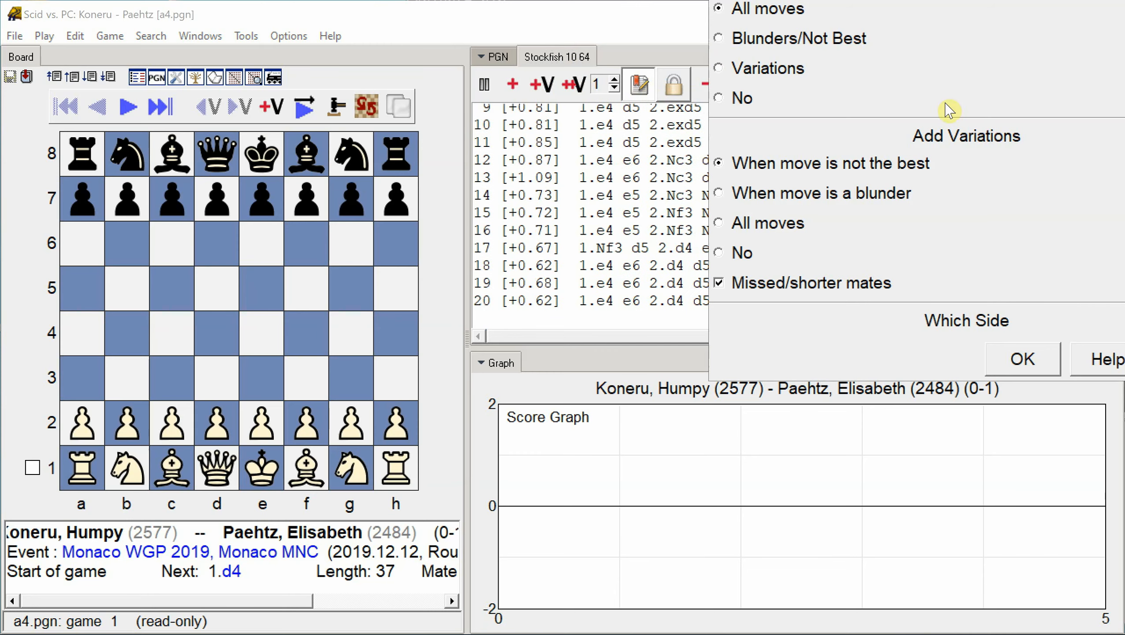
left_click(1020, 359)
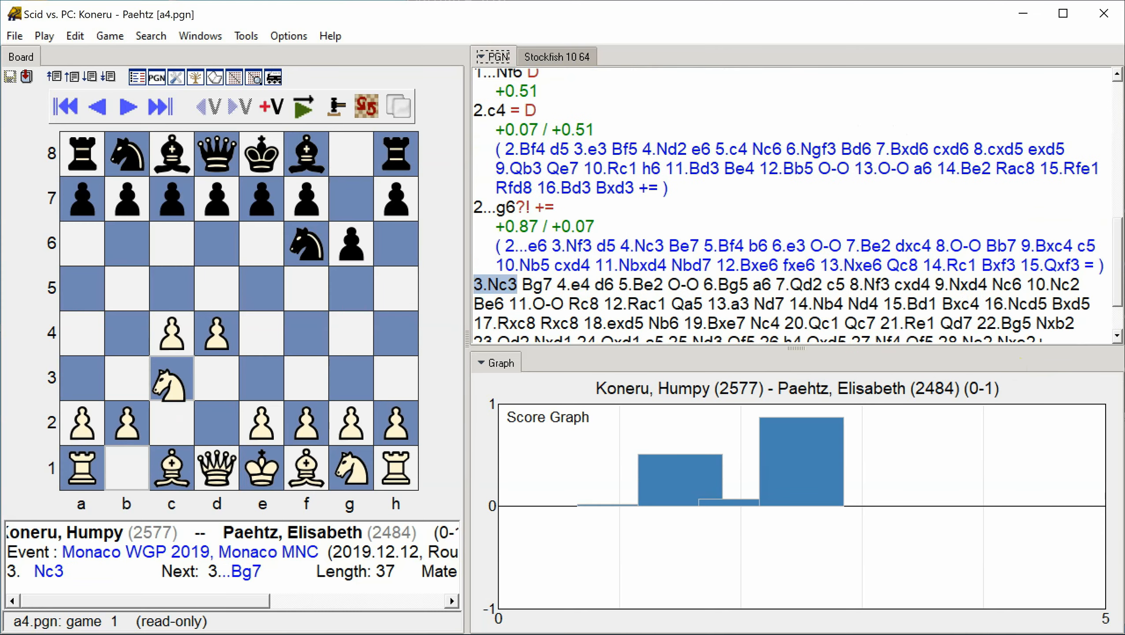
- Step the annotation forward through moves 3 to 8, reaching 8.Nf3 with evaluations and variations
left_click(171, 378)
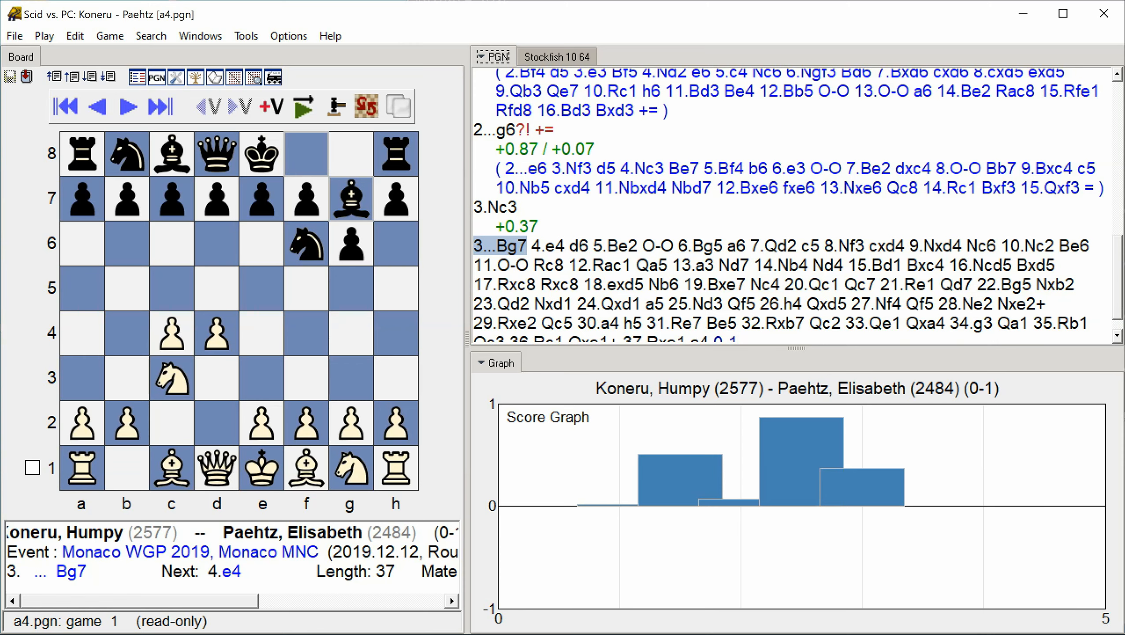
left_click(126, 106)
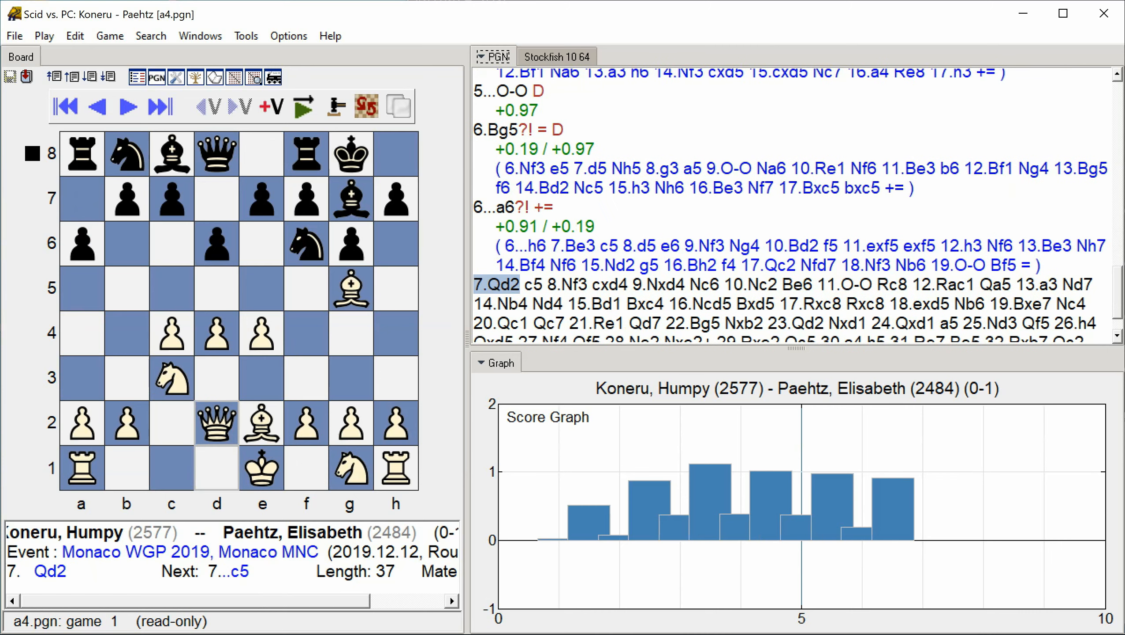
left_click(127, 106)
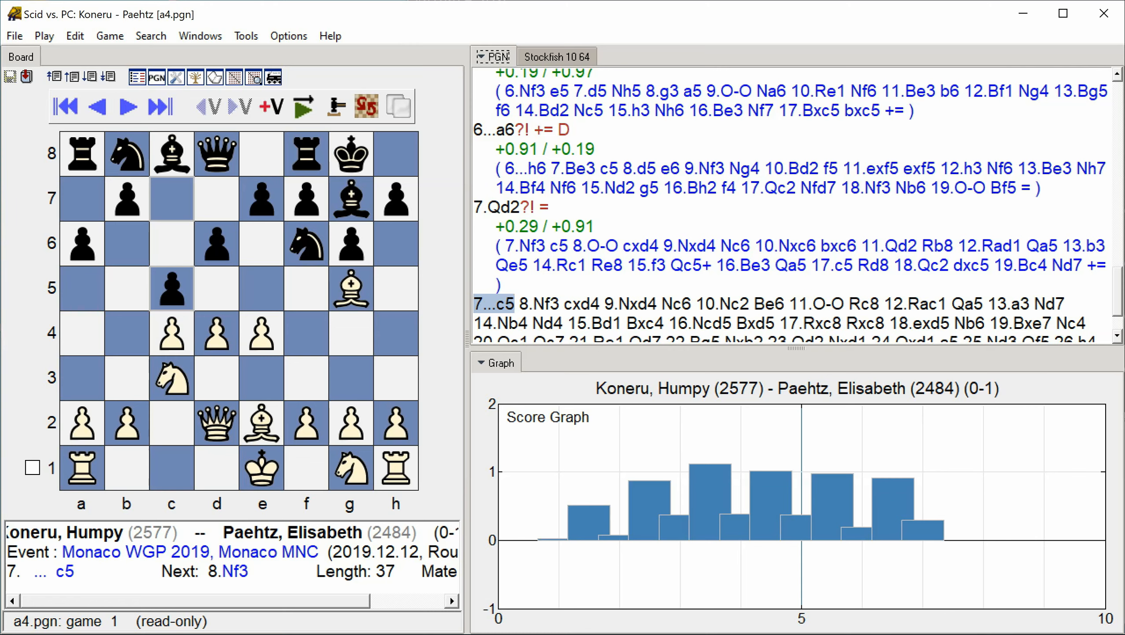
left_click(127, 106)
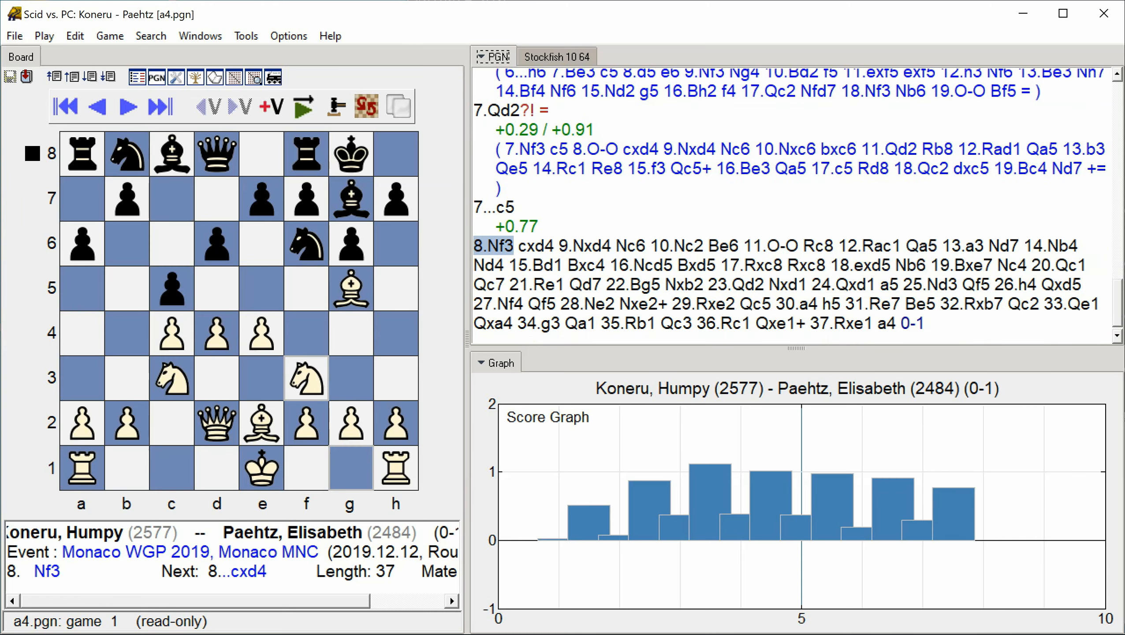
left_click(127, 106)
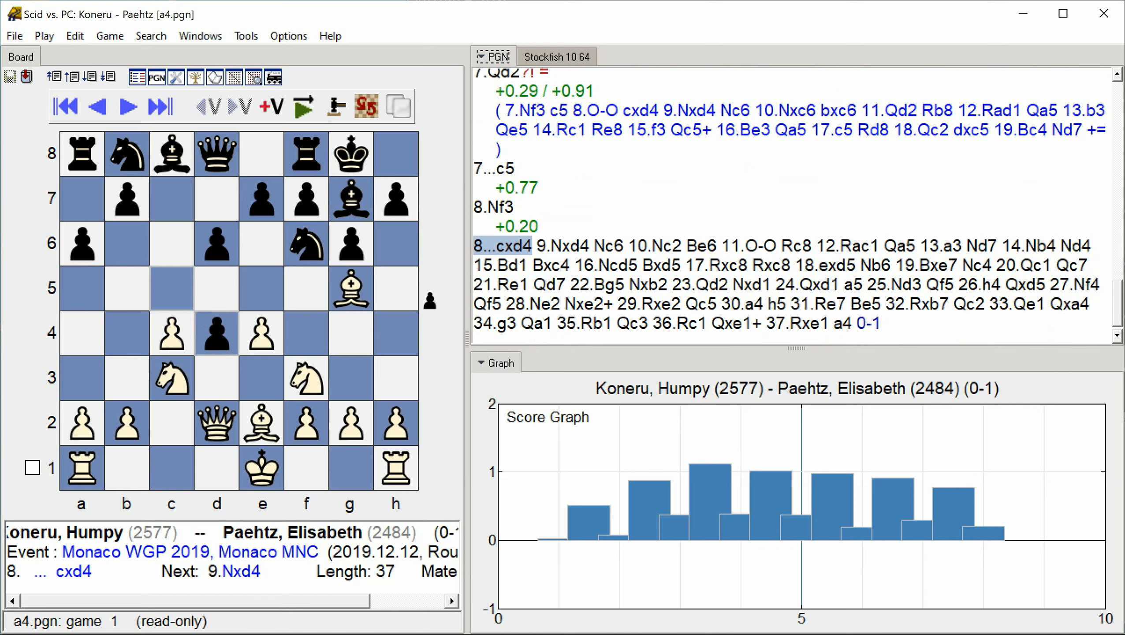
- Advance the annotation through moves 9 to 16, reaching 16.Ncd5 and 16...Bxd5 with negative scores
left_click(127, 106)
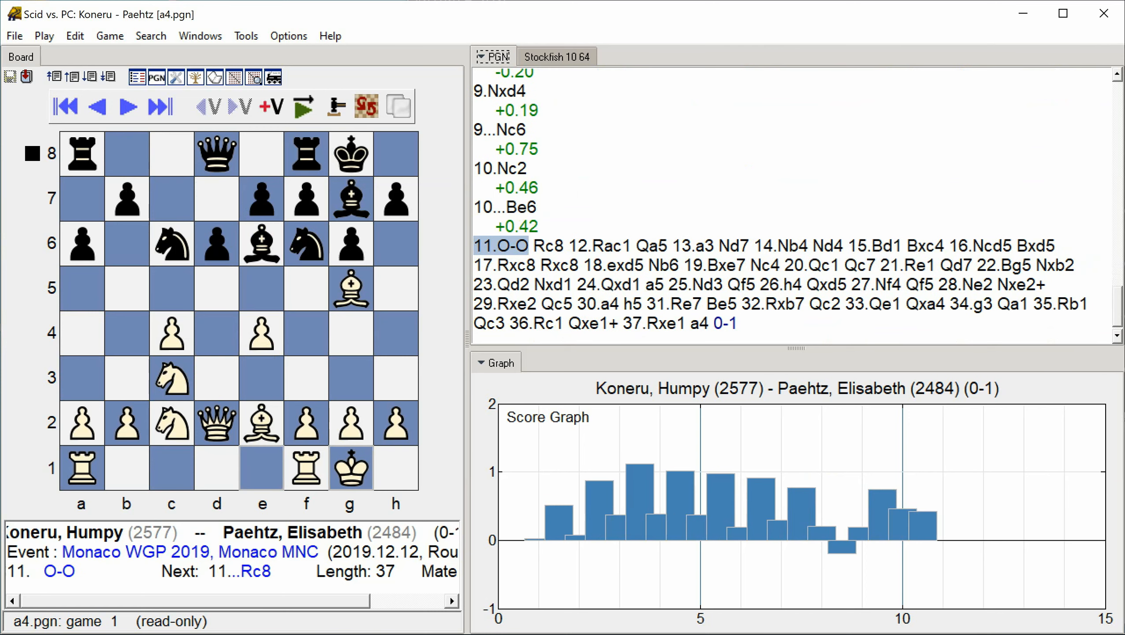
left_click(127, 106)
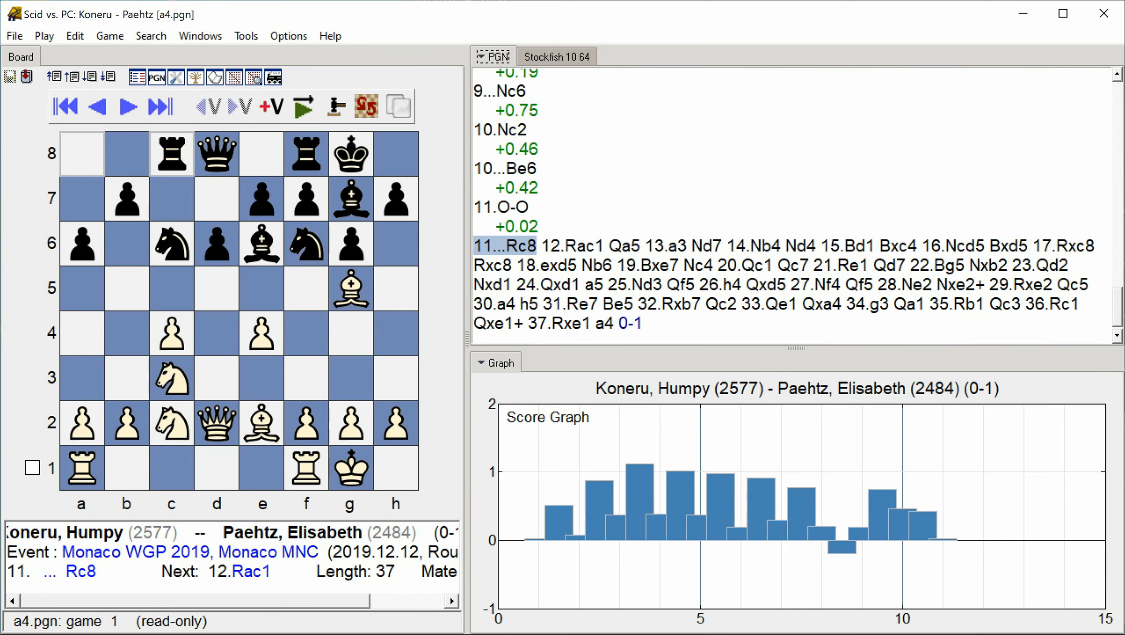
left_click(127, 106)
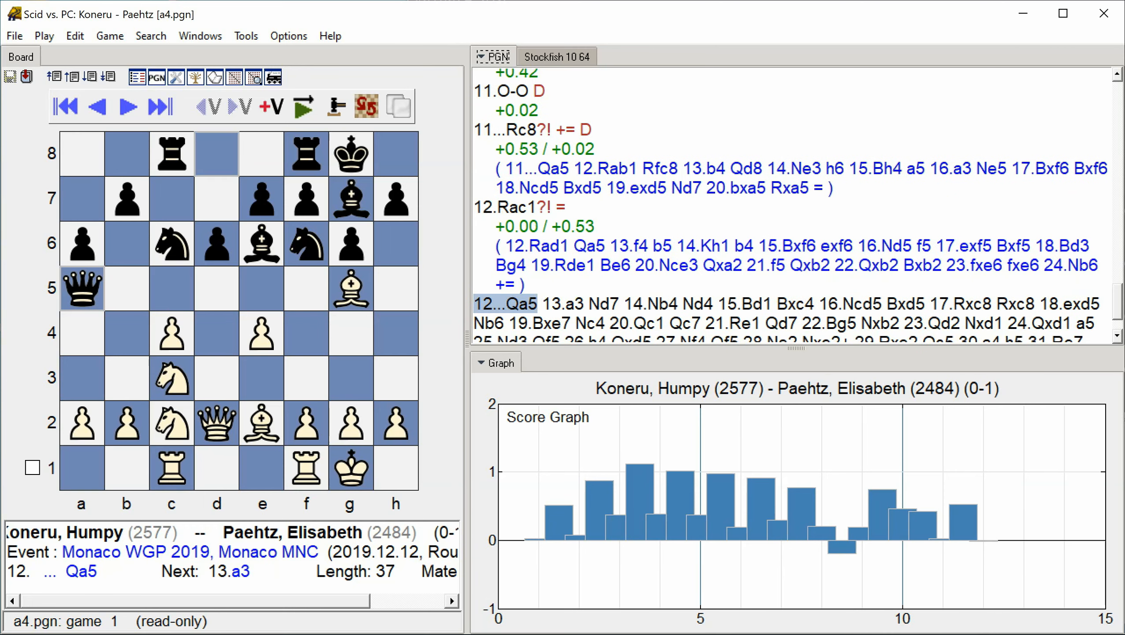
left_click(127, 106)
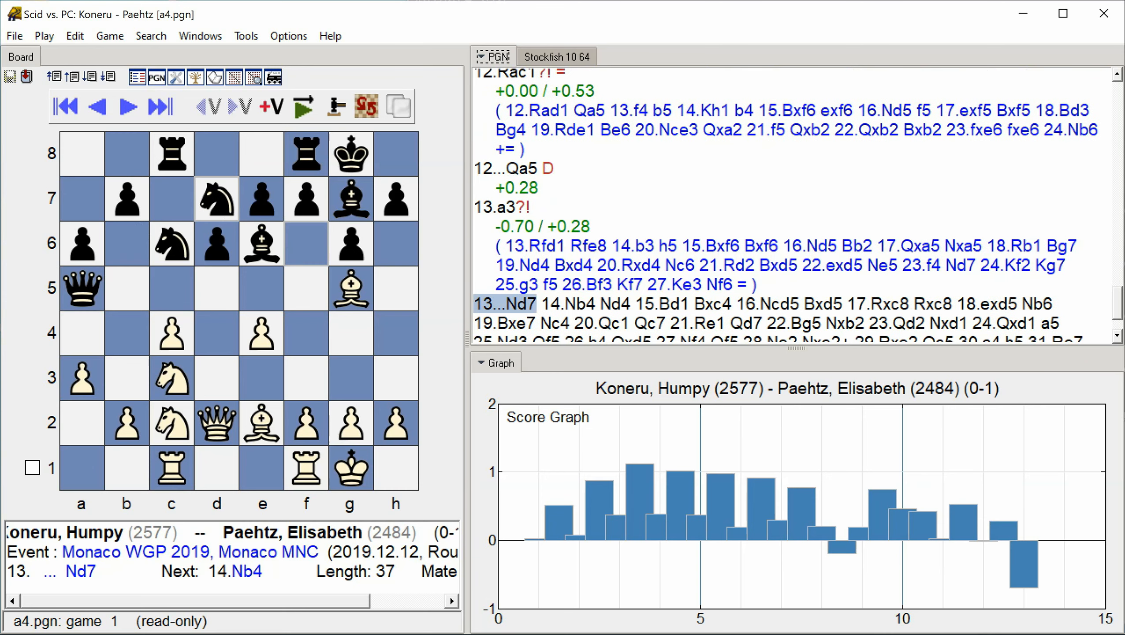
left_click(126, 106)
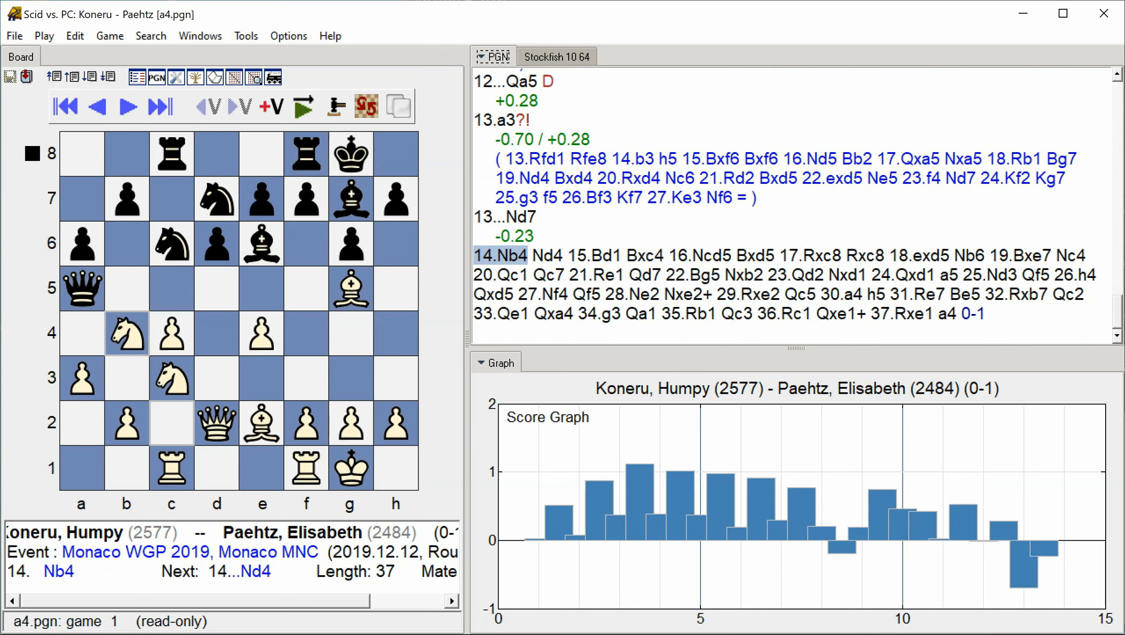
left_click(126, 105)
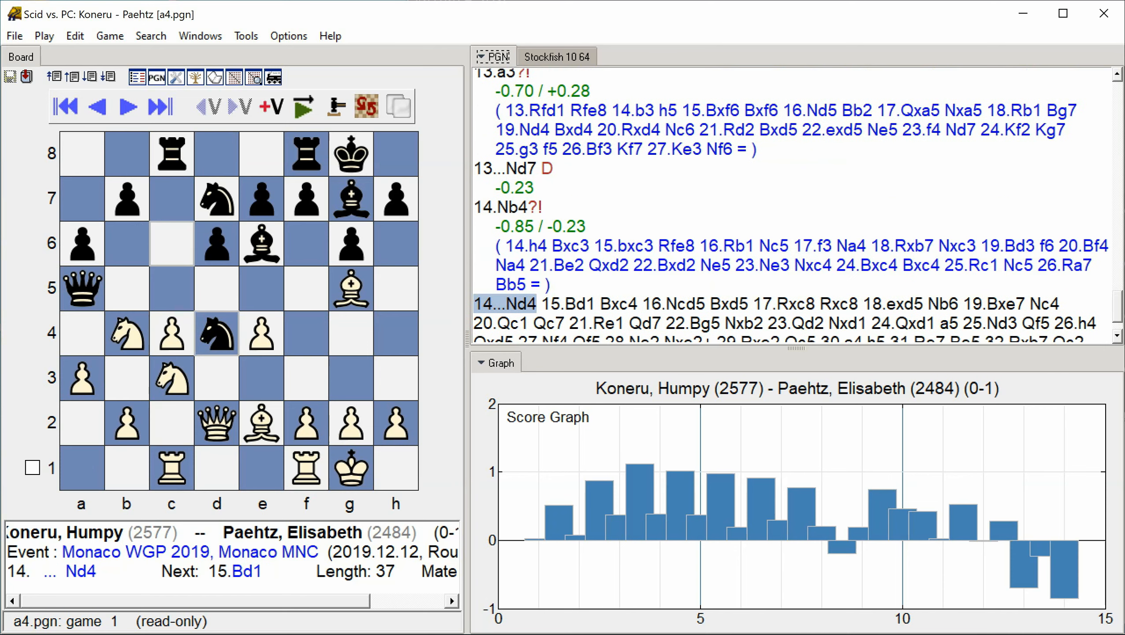
left_click(128, 105)
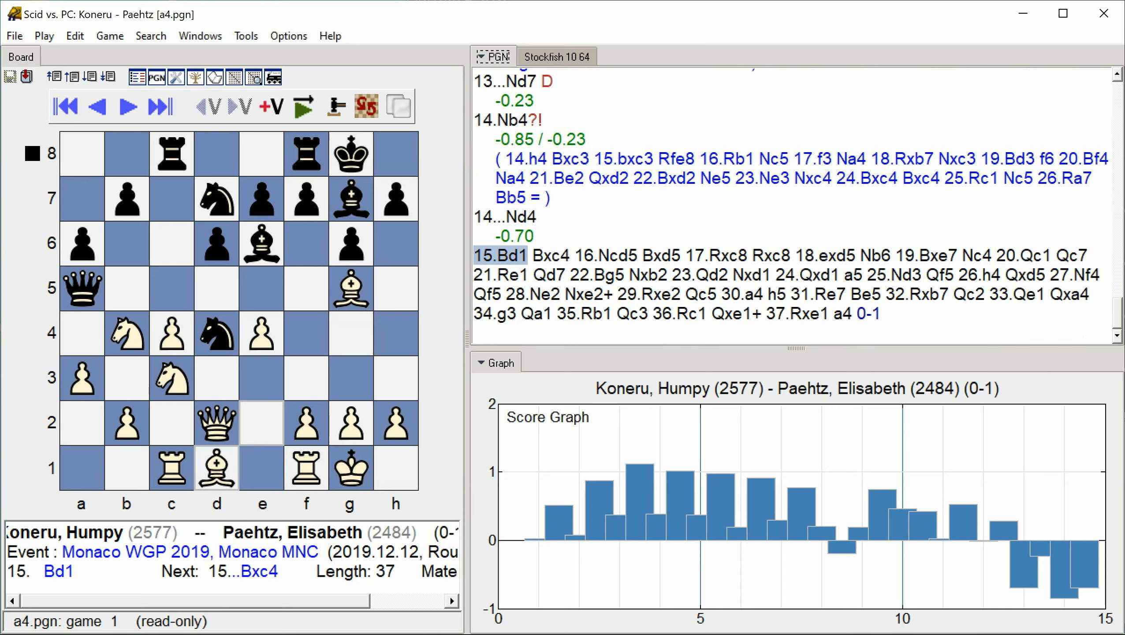
left_click(127, 106)
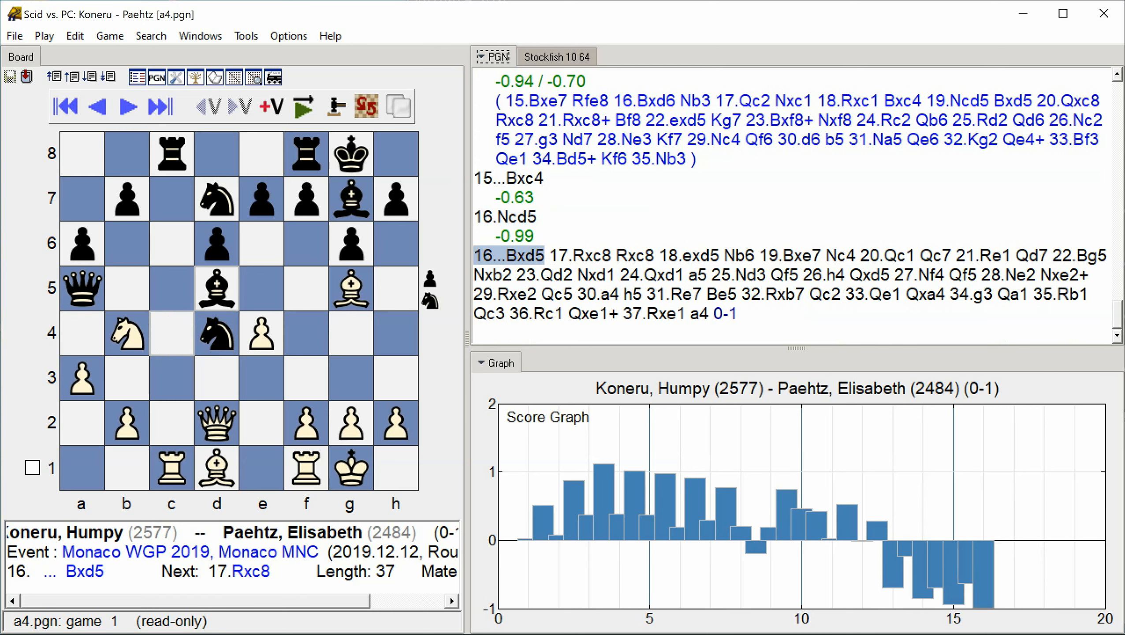
- Continue the annotation through moves 17 to 23, reaching 23...Nxd1 as the graph sinks toward -3.85
left_click(126, 106)
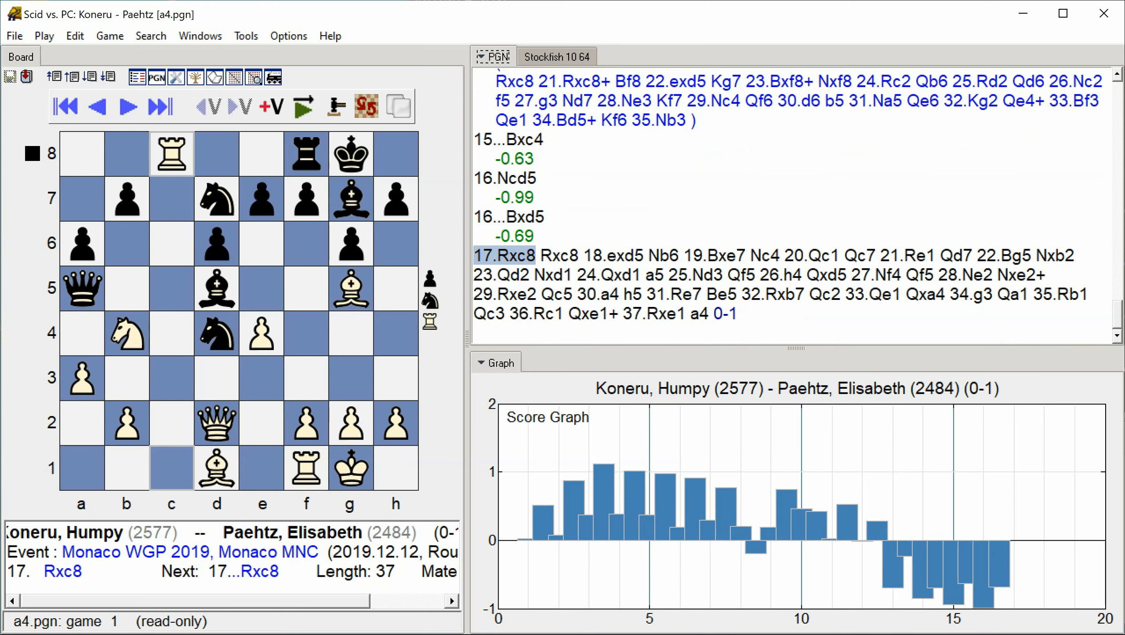
left_click(127, 106)
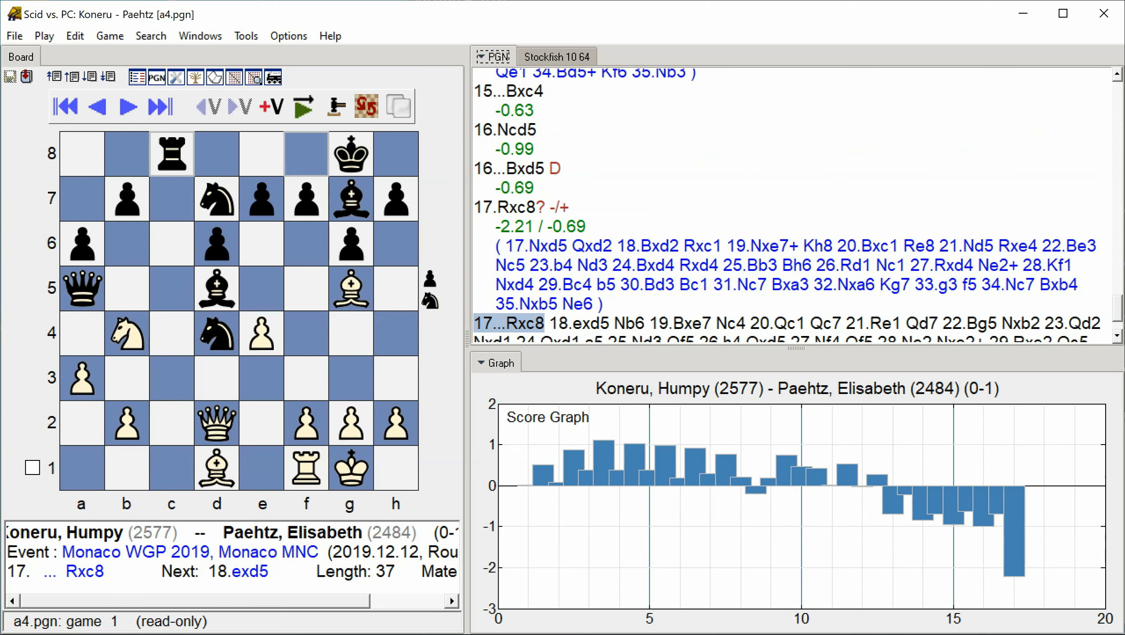
left_click(127, 106)
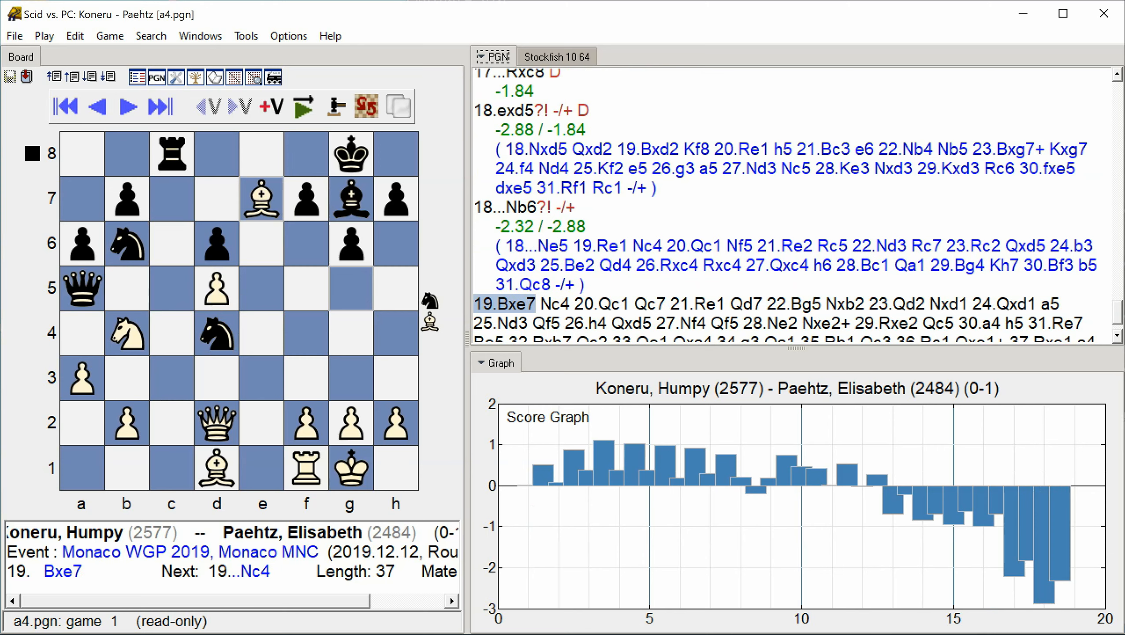
left_click(127, 105)
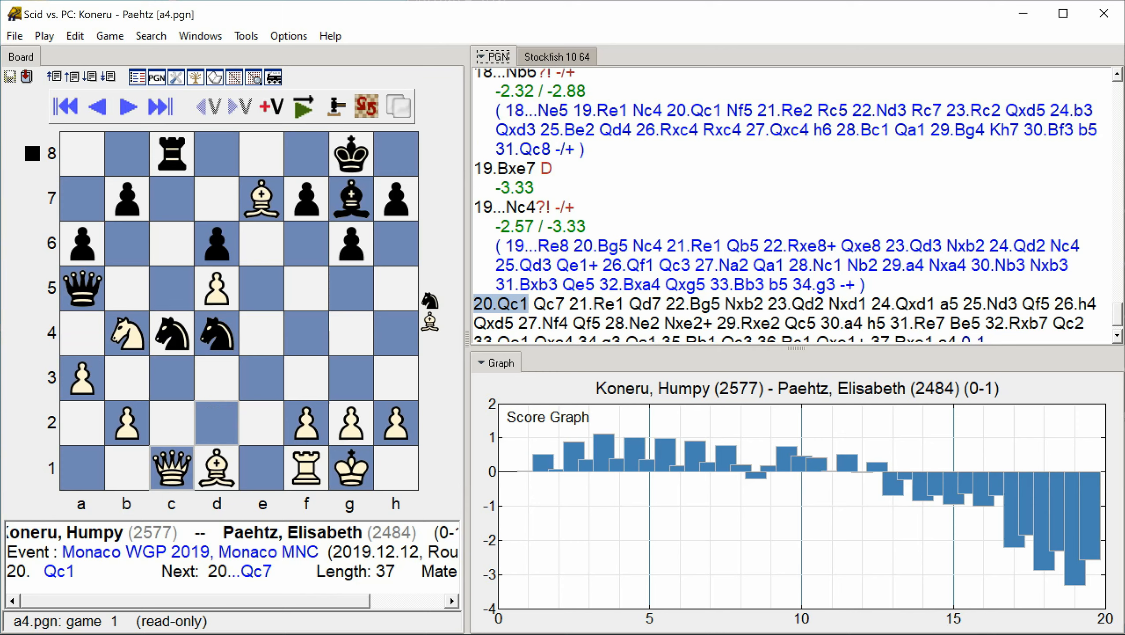
left_click(127, 106)
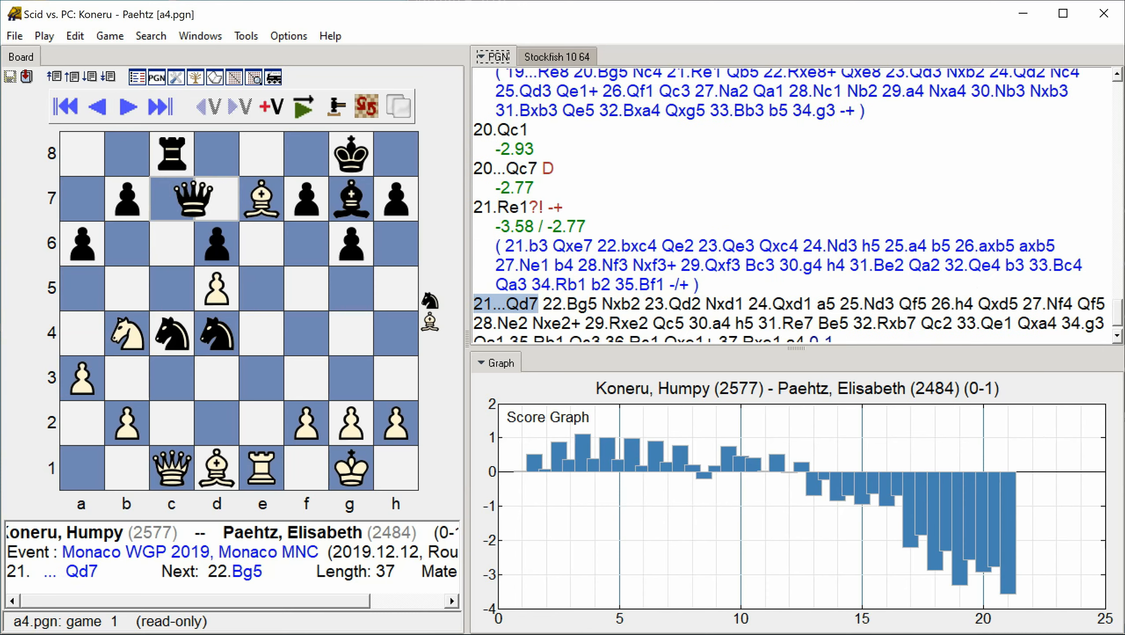
left_click_drag(171, 199, 216, 198)
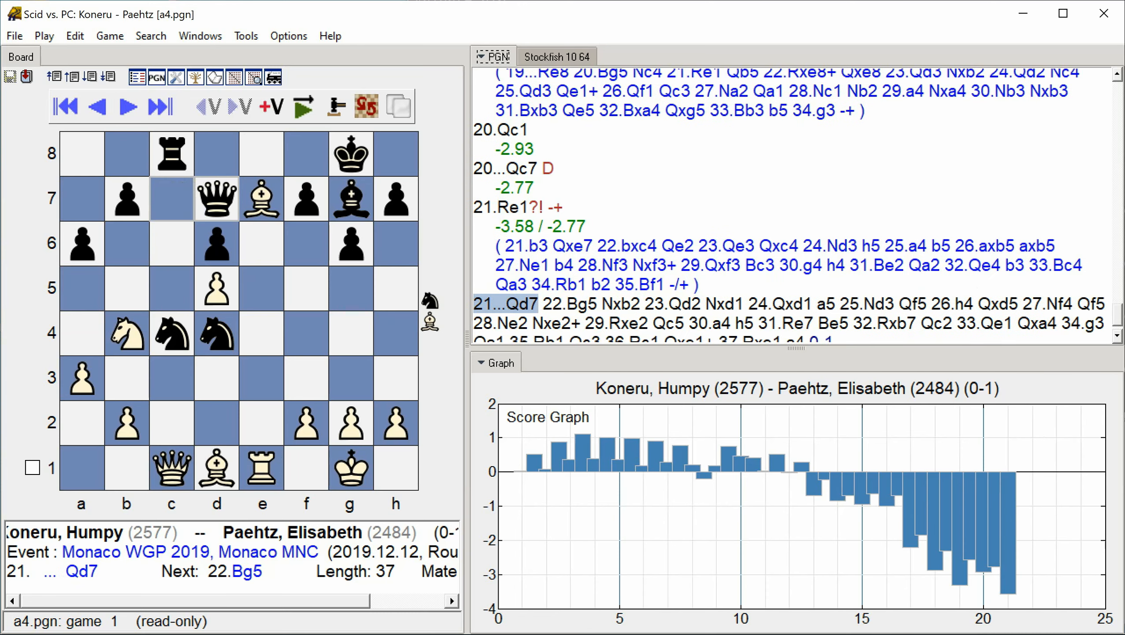
left_click(126, 106)
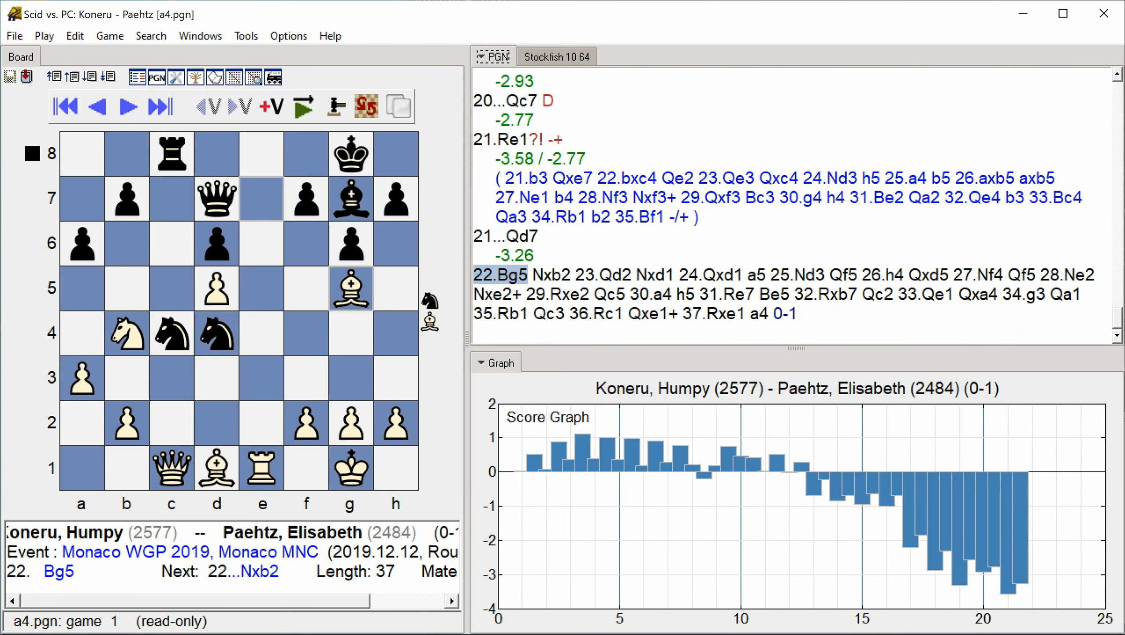
left_click(128, 106)
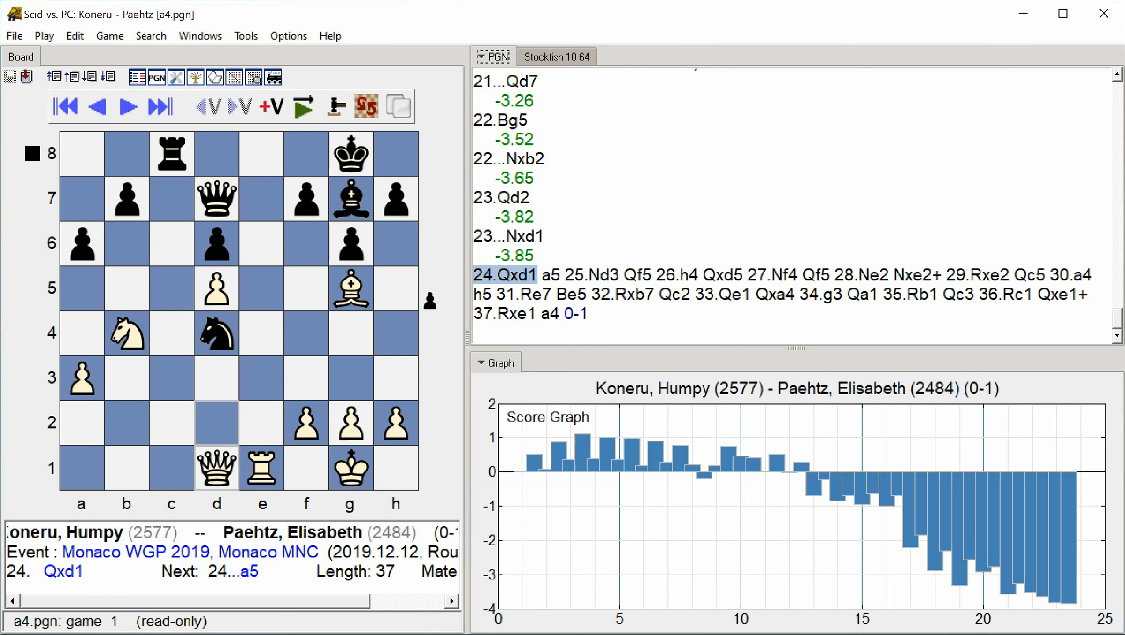
- Advance the annotation from move 24 through 30...h5, extending the score graph to move 31
left_click(127, 105)
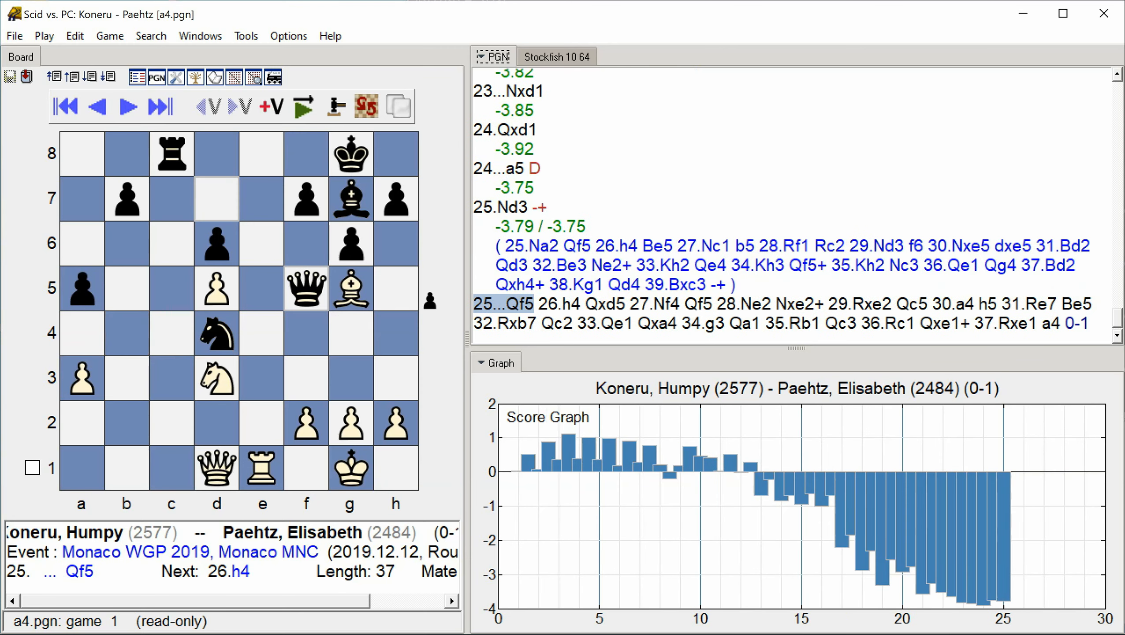
left_click(127, 106)
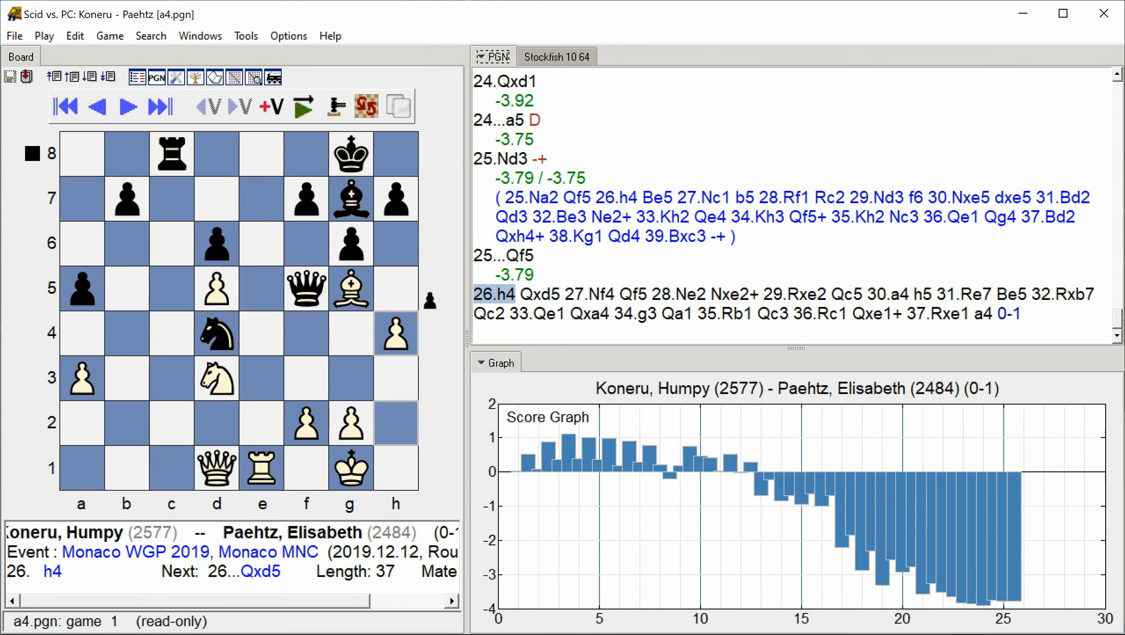
left_click(126, 105)
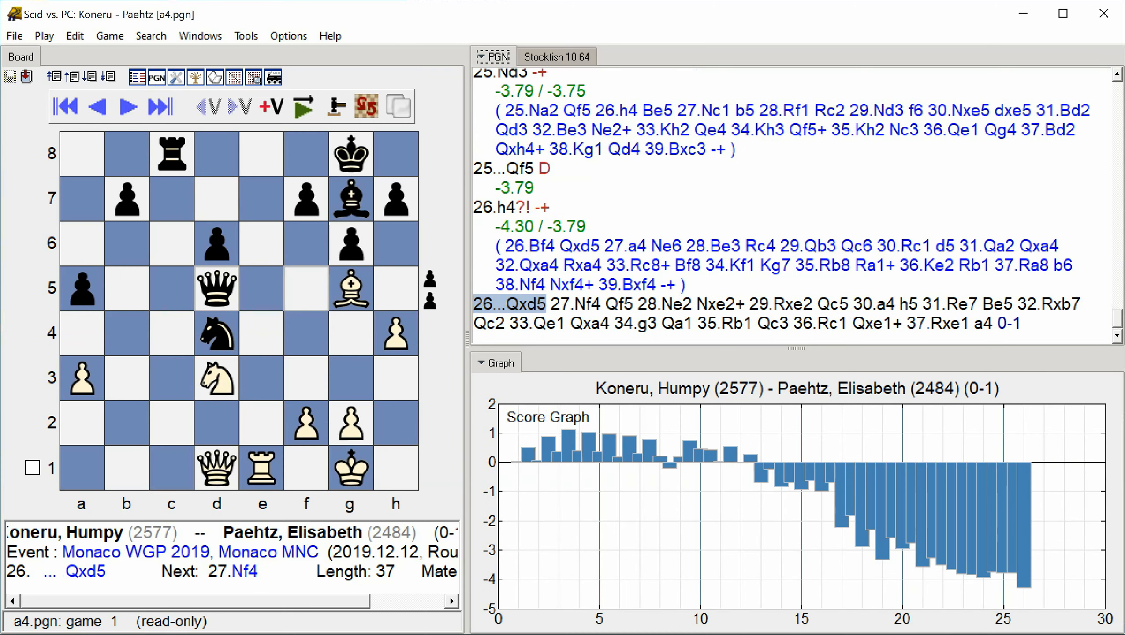
left_click(127, 106)
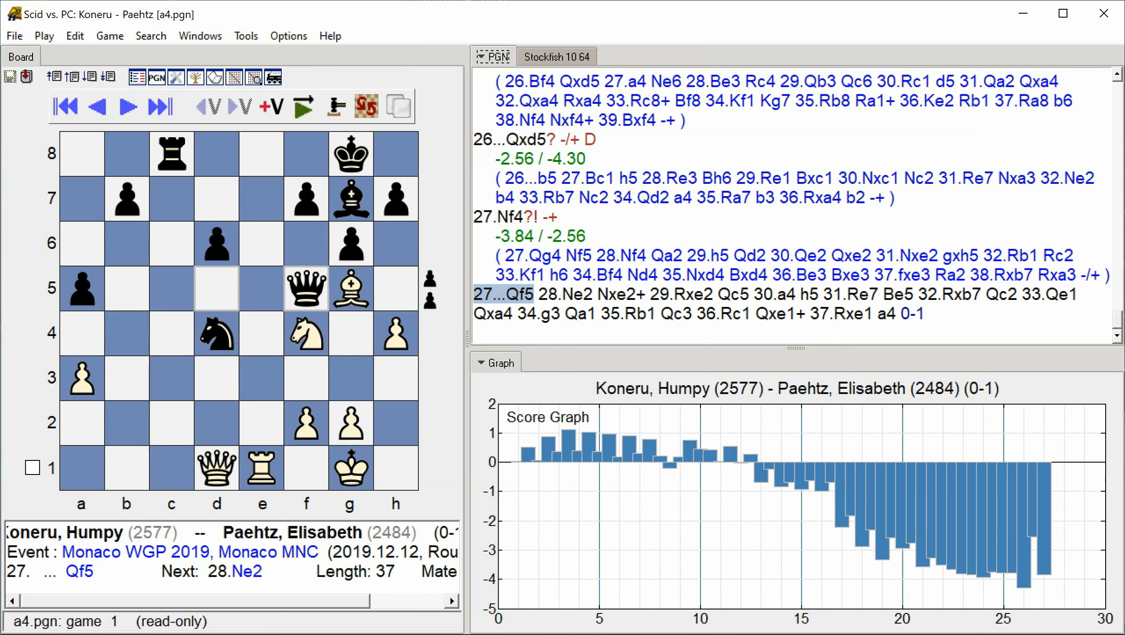
left_click(127, 105)
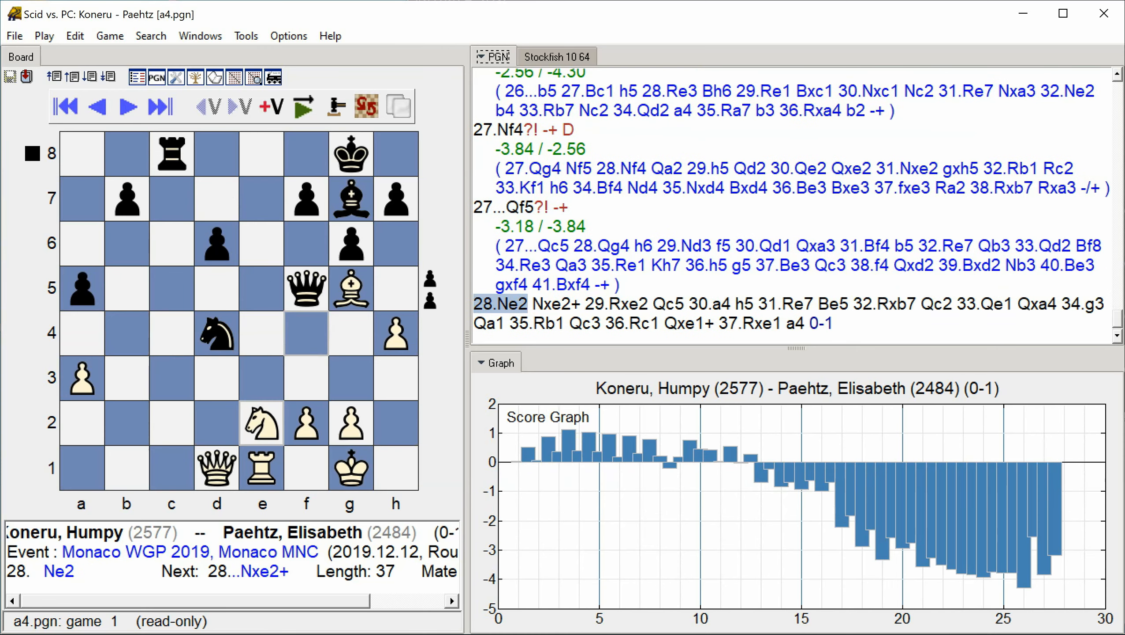
left_click(127, 106)
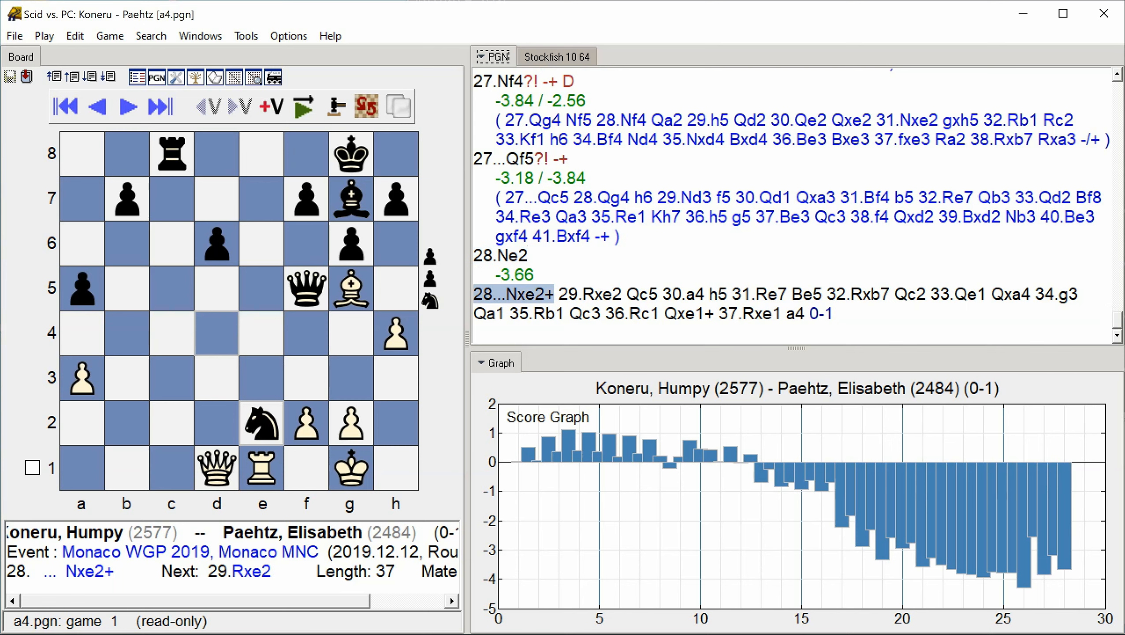
left_click(126, 106)
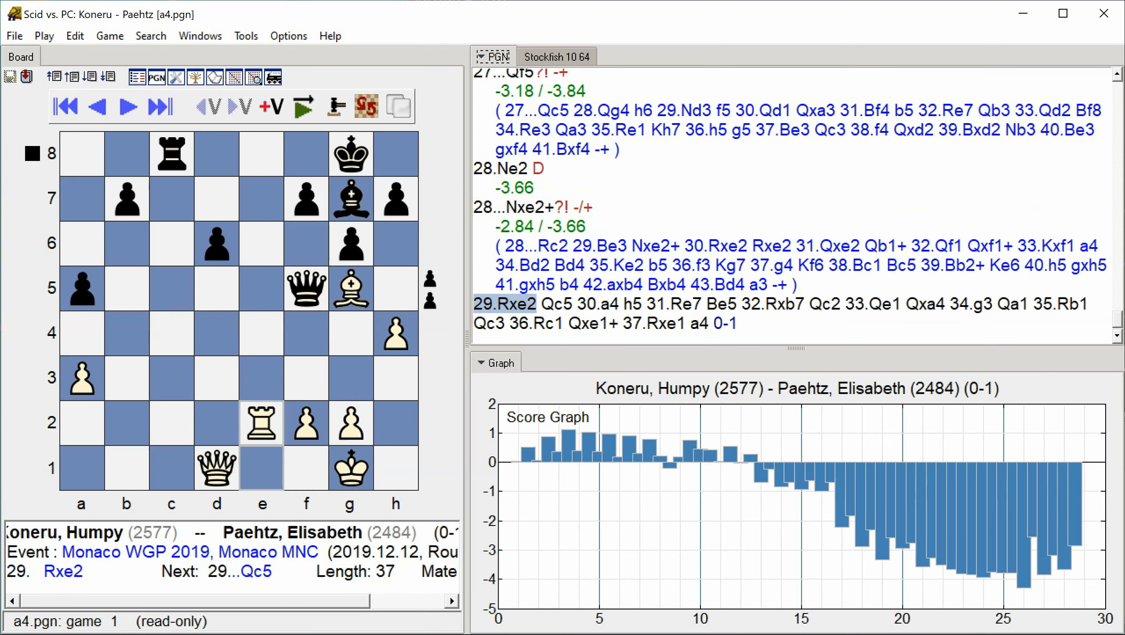
left_click(126, 106)
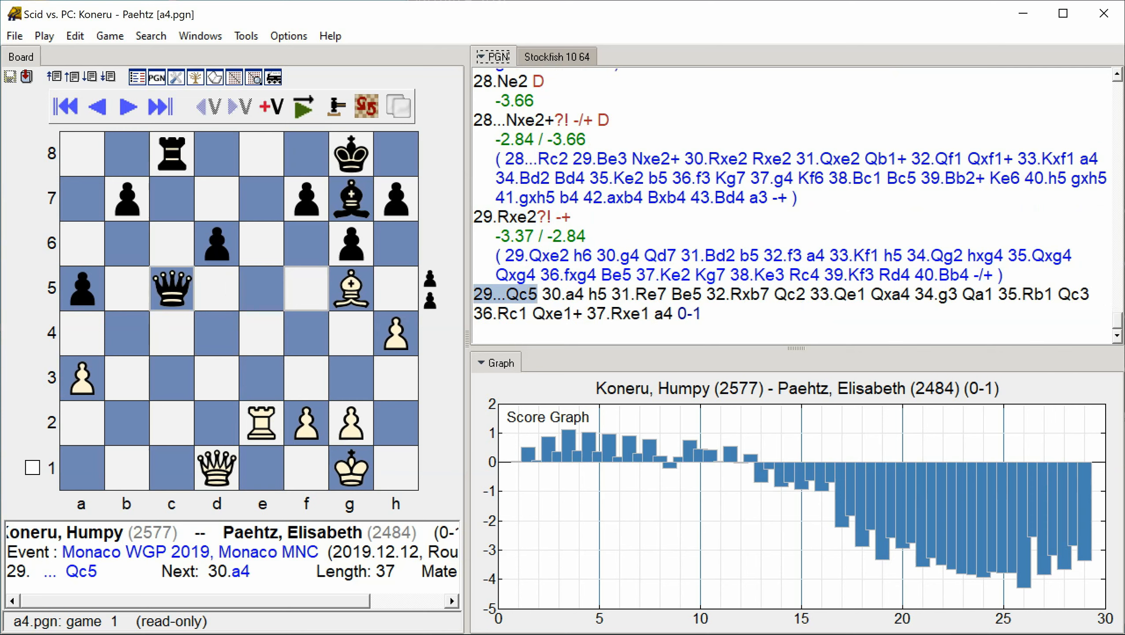
left_click(126, 106)
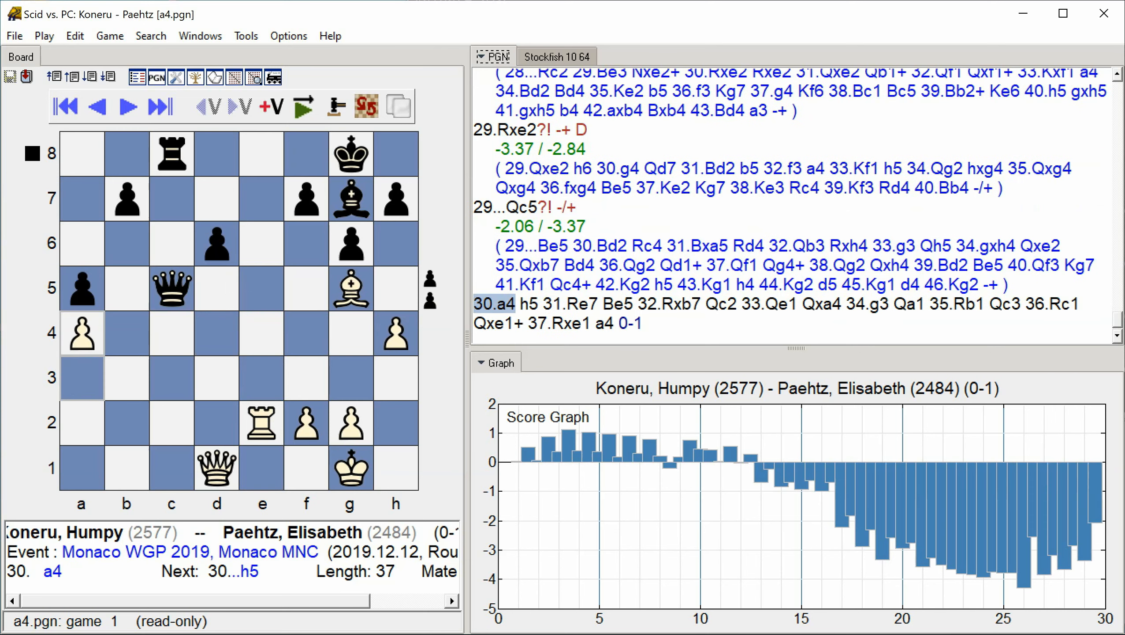
left_click(127, 106)
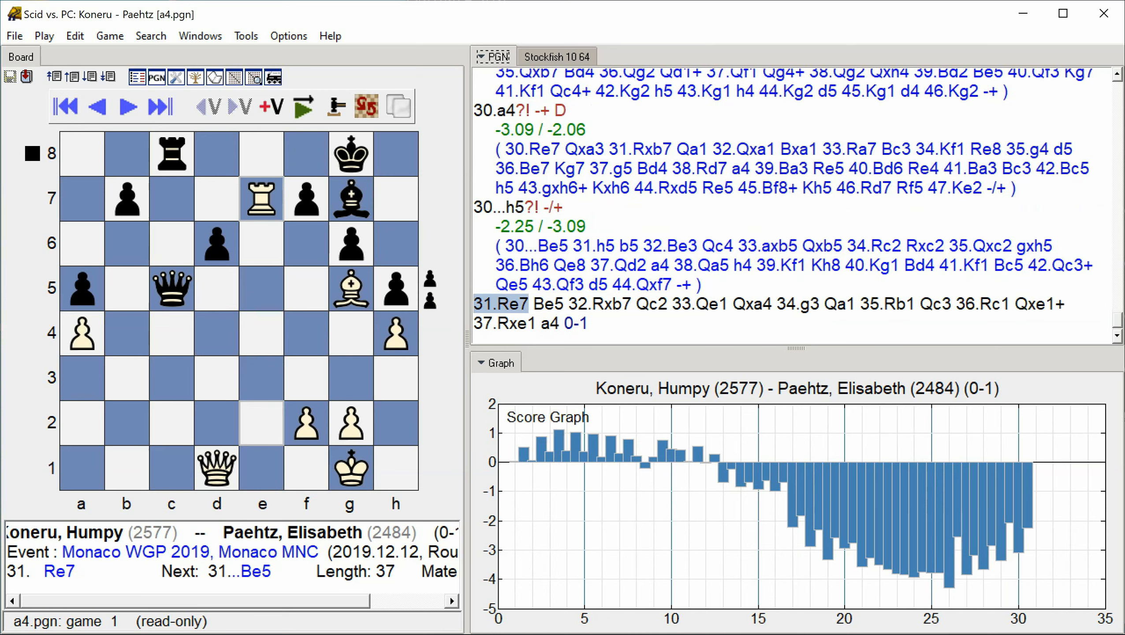
- Finish annotating moves 31 to 37...a4, with 37.Rxe1 scored +5.32 and the graph complete
scroll("down", 3)
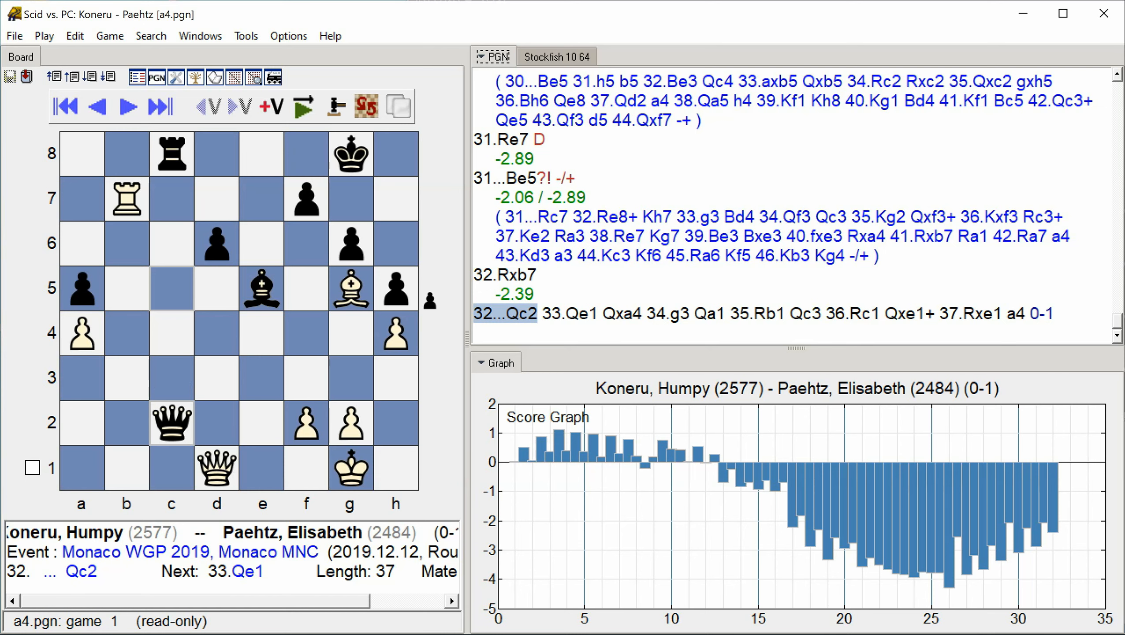
left_click(126, 105)
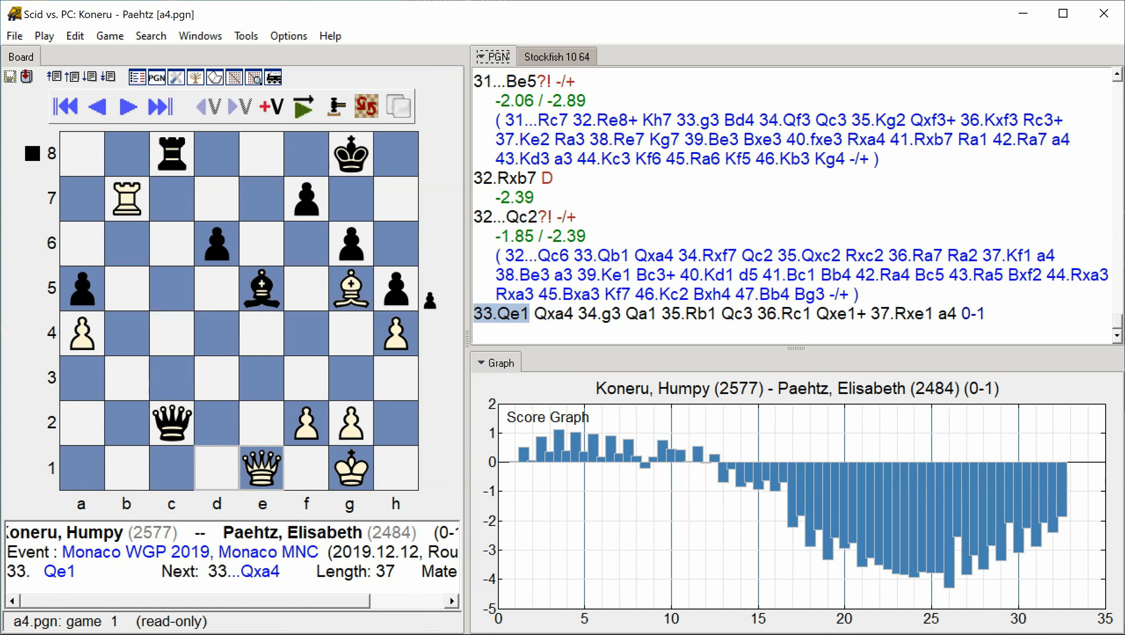
left_click(127, 106)
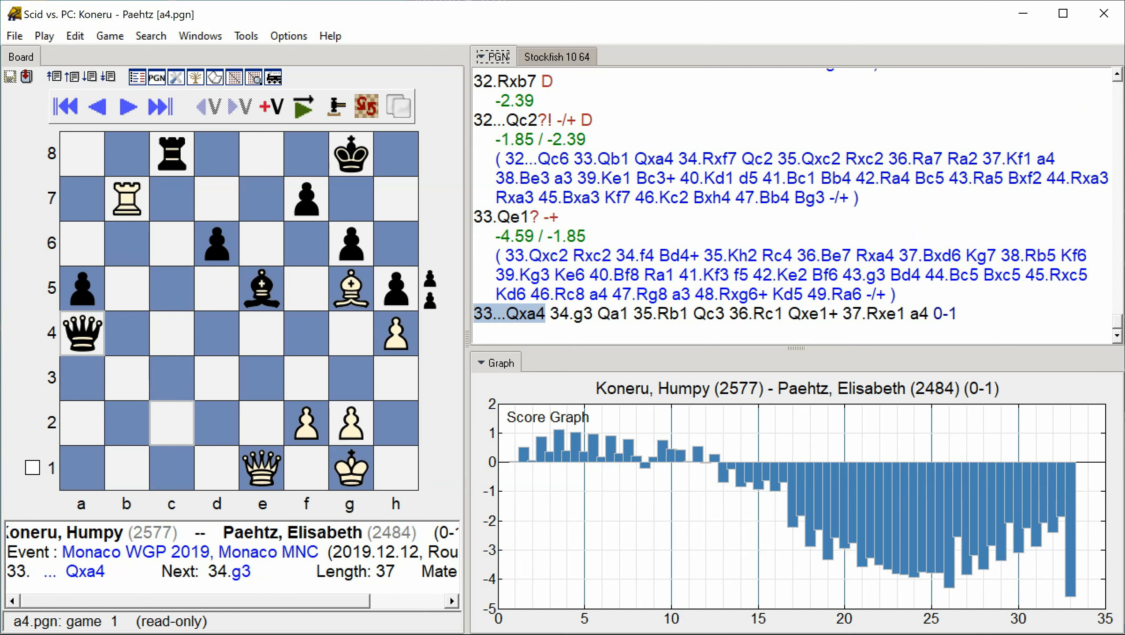
left_click(127, 106)
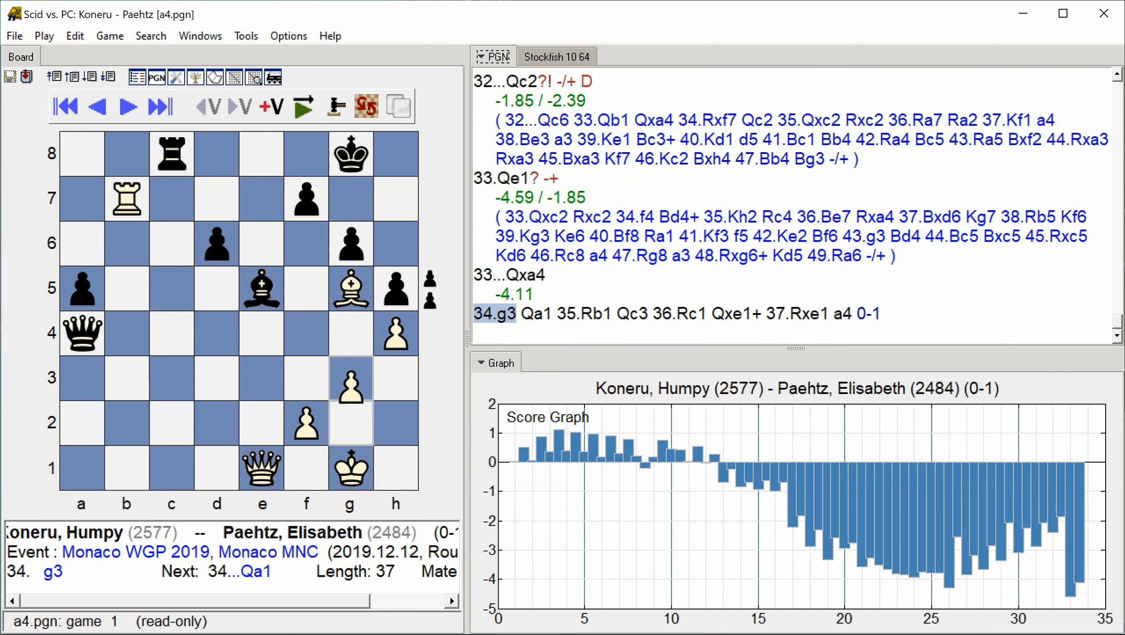
left_click(127, 106)
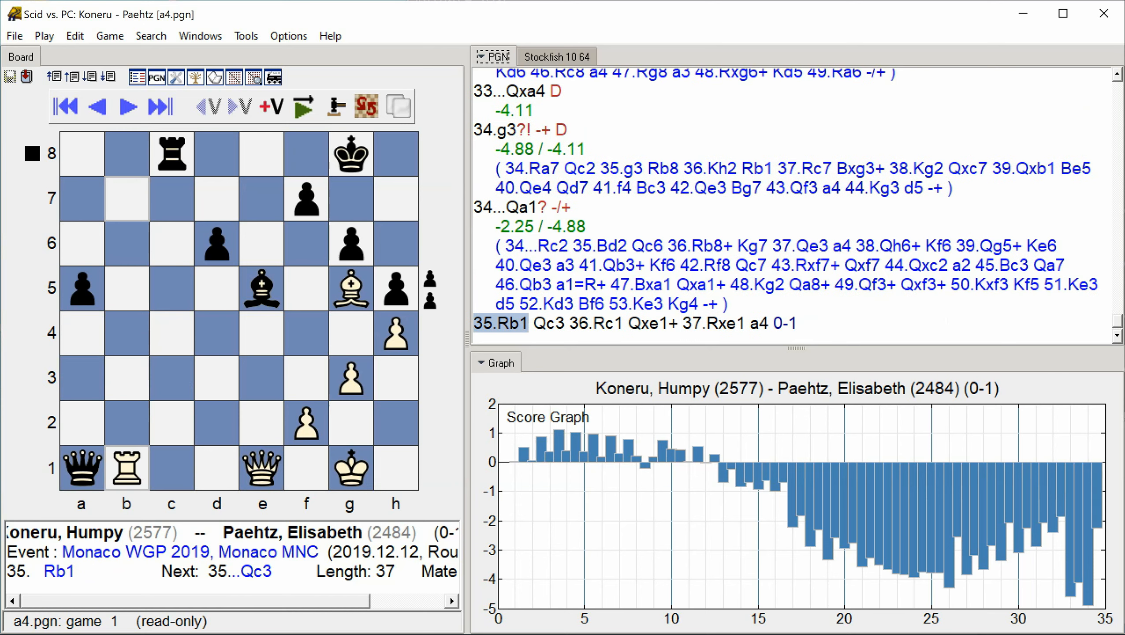
left_click(126, 106)
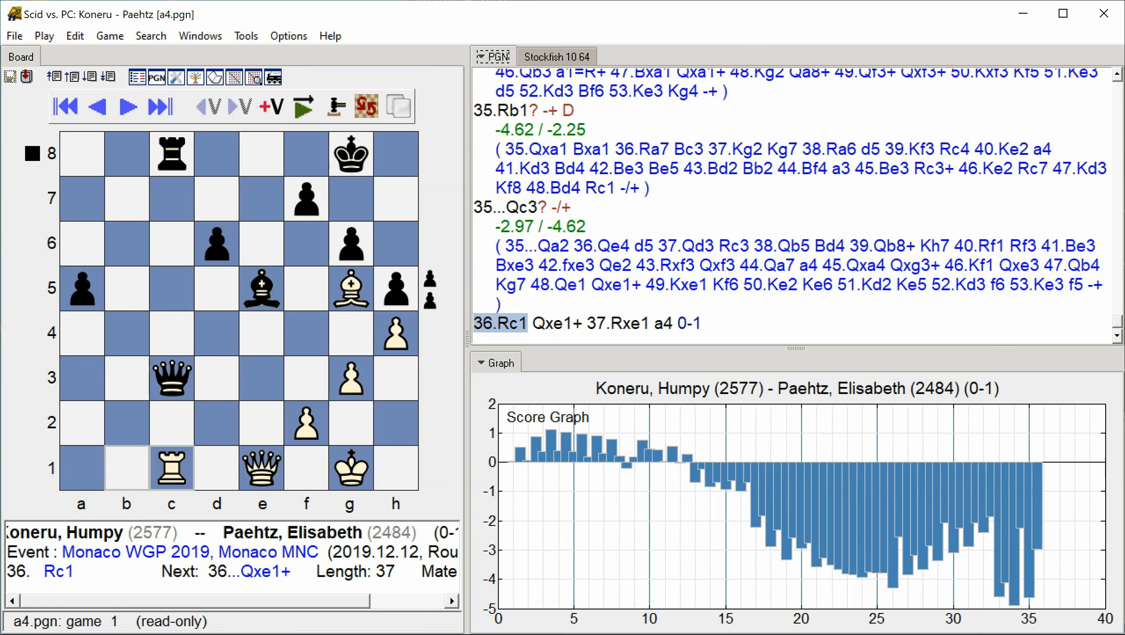
left_click(126, 105)
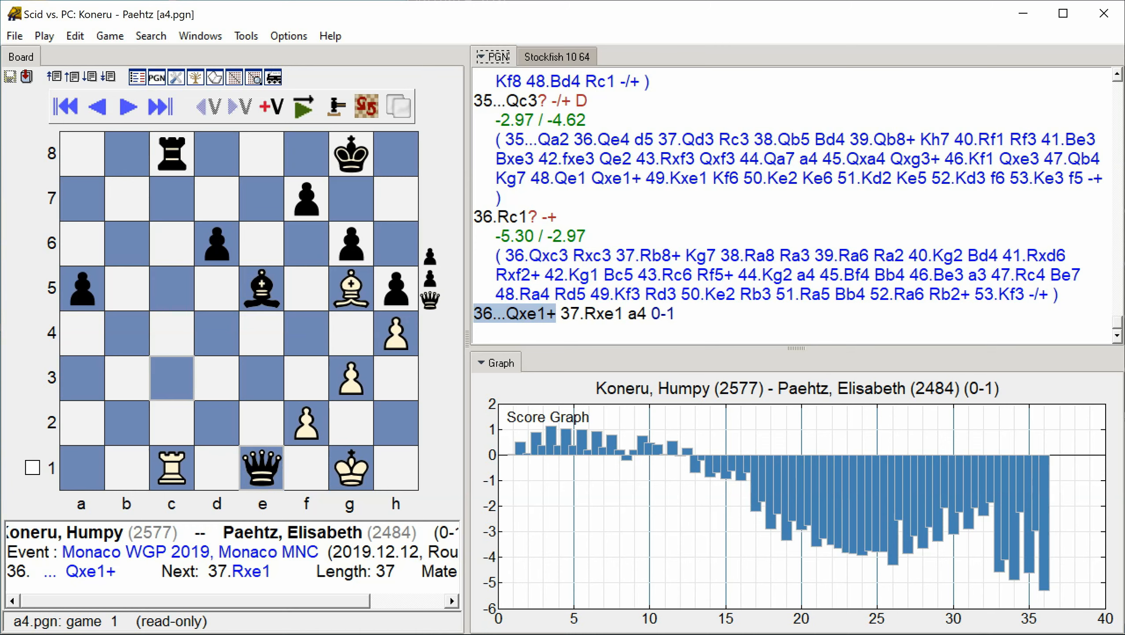
left_click(128, 105)
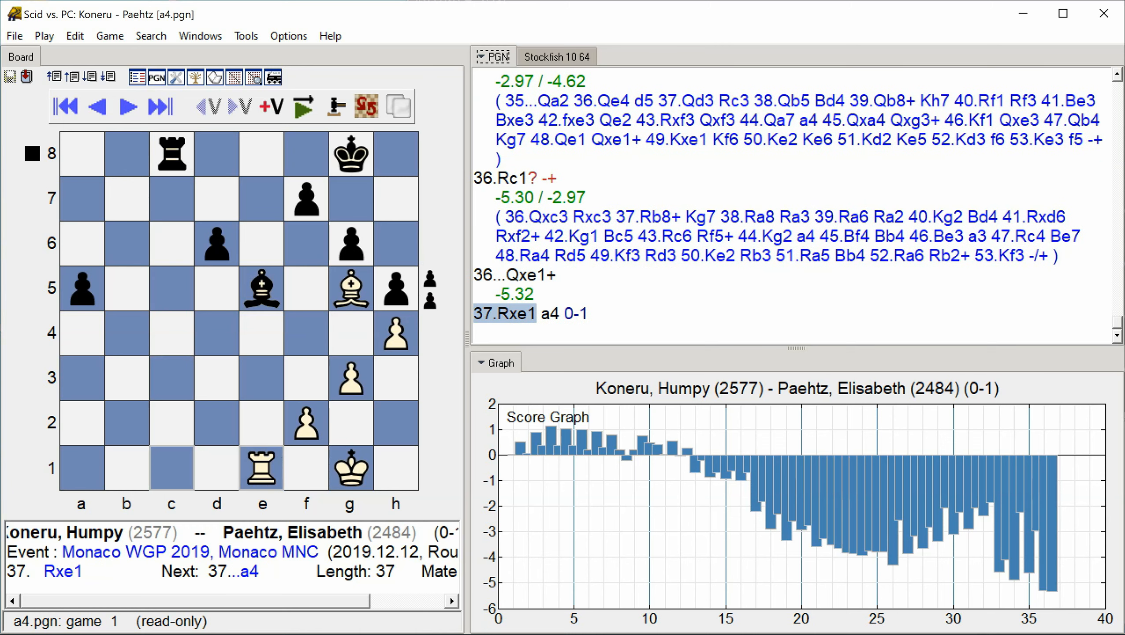
left_click(126, 105)
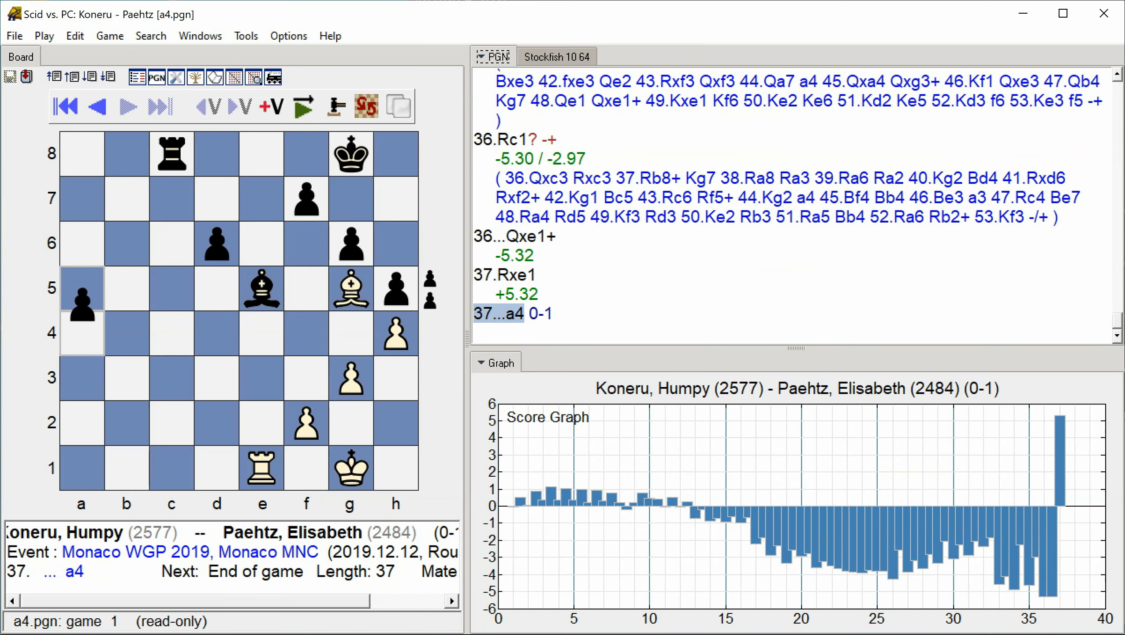